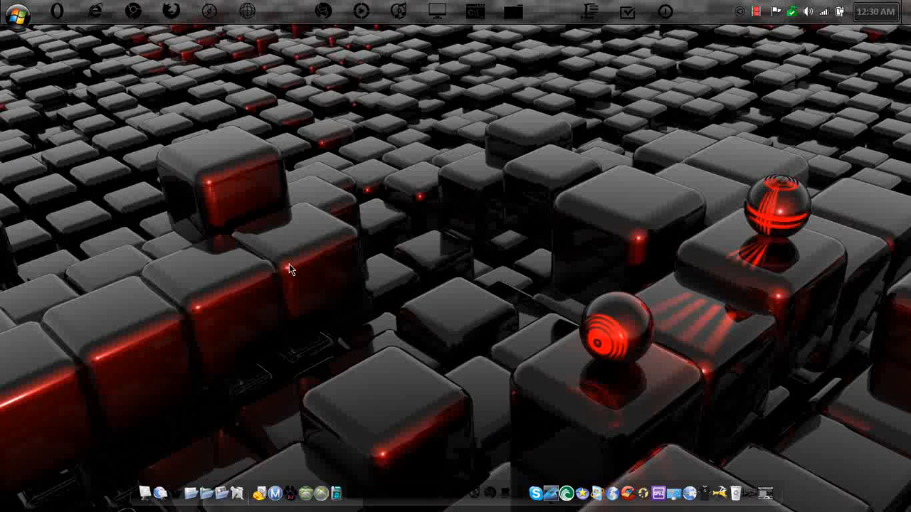
Lower the system volume from the tray volume slider and dismiss it.
left_click(789, 12)
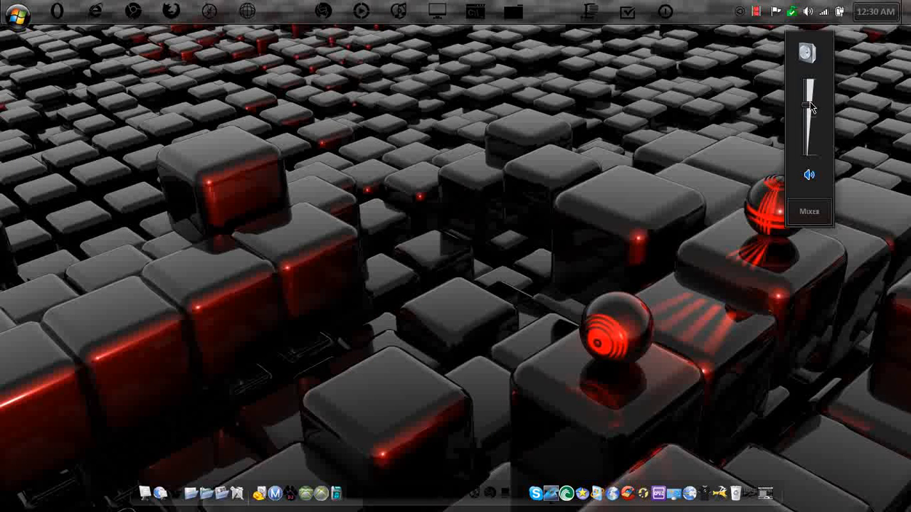
left_click_drag(808, 107, 809, 149)
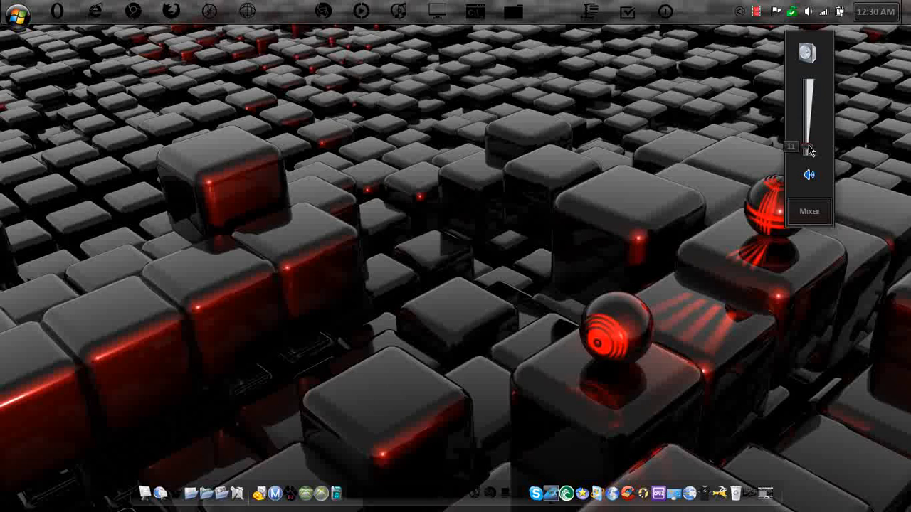
left_click(618, 186)
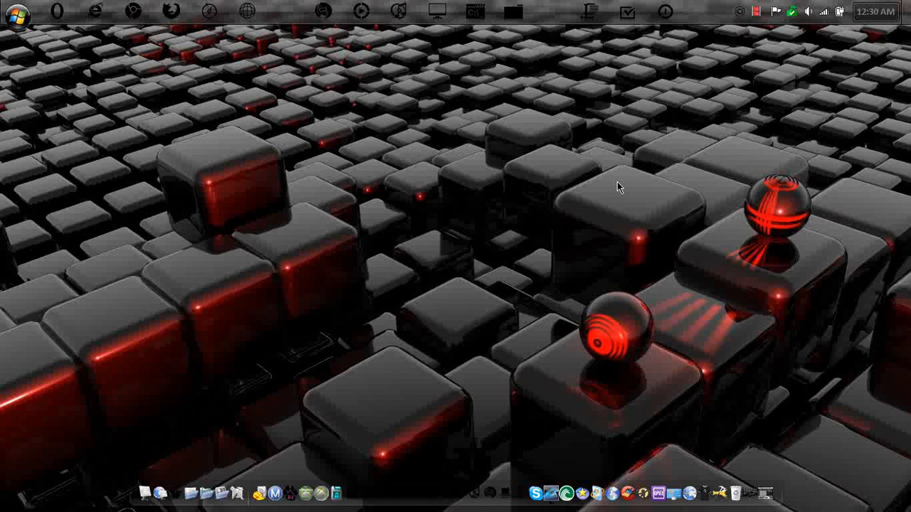
mouse_move(464, 118)
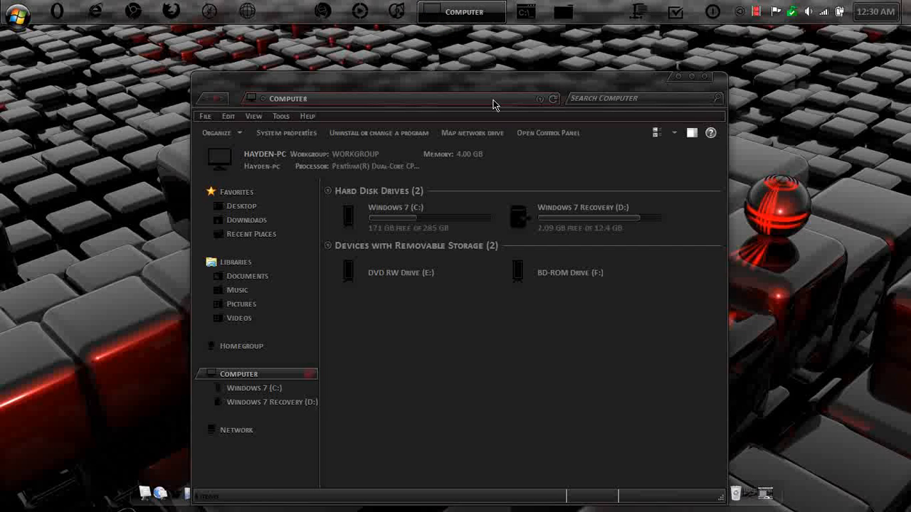
Launch Windows Magnifier to enlarge the Computer window's drive list.
left_click(236, 430)
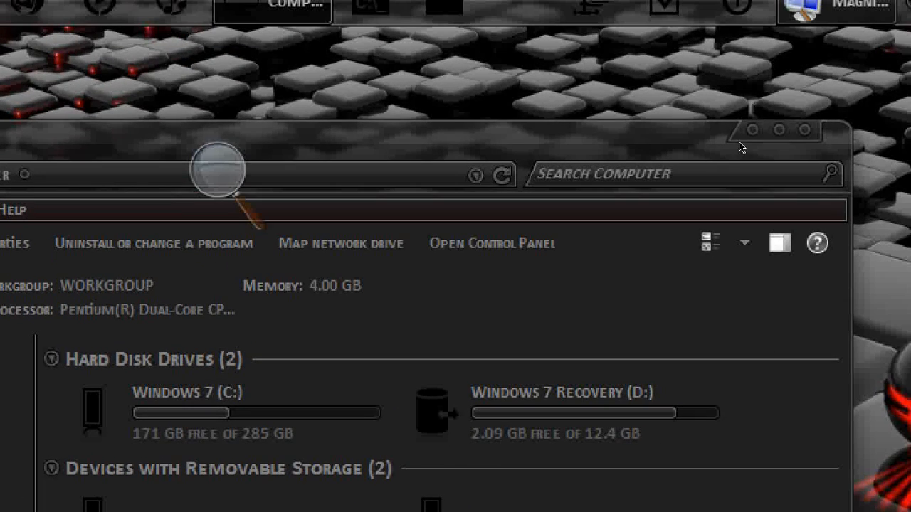
mouse_move(719, 125)
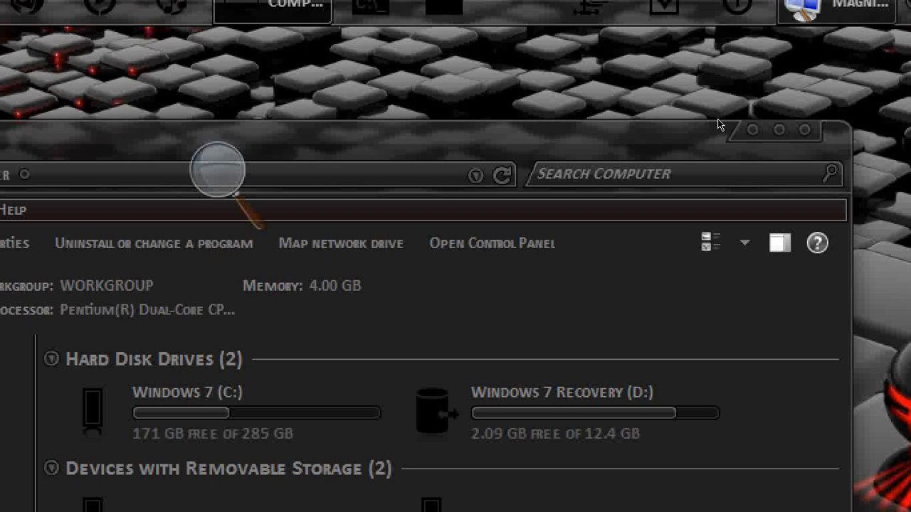
mouse_move(660, 120)
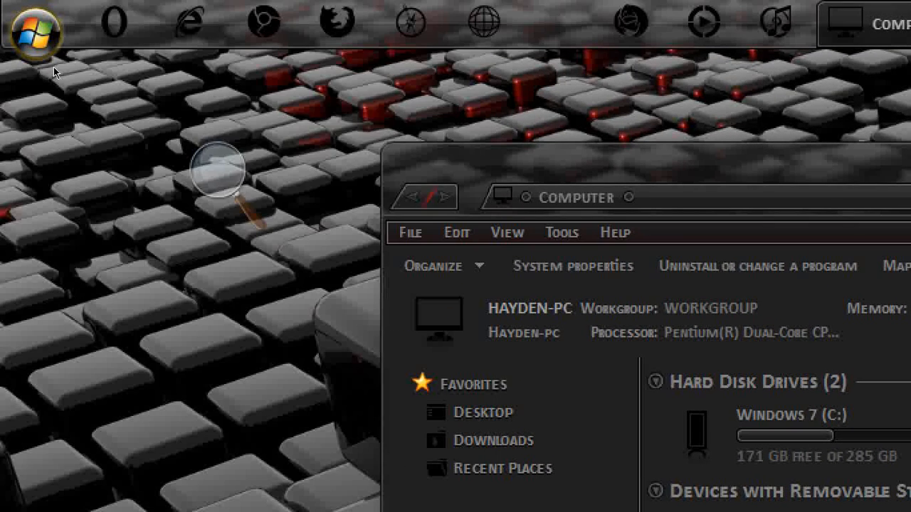
Adjust the zoom from the Magnifier toolbar, then turn Magnifier off.
left_click(358, 180)
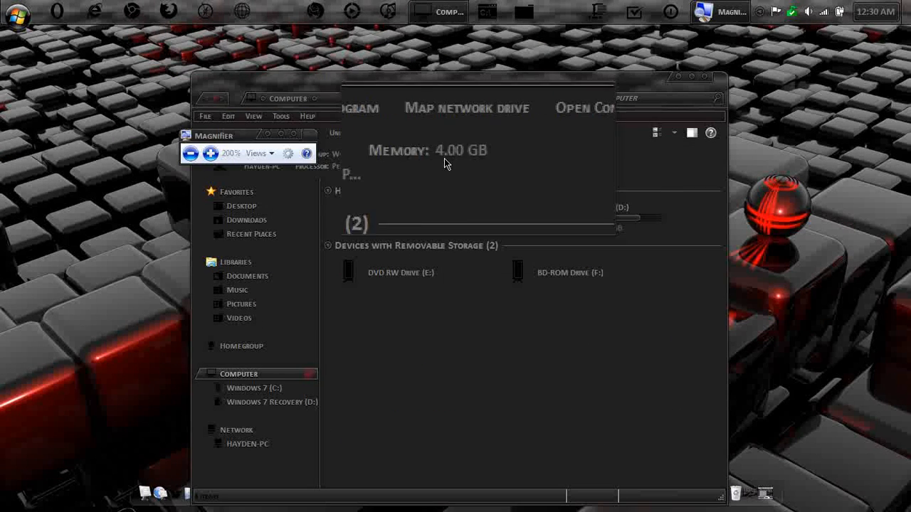
left_click(267, 153)
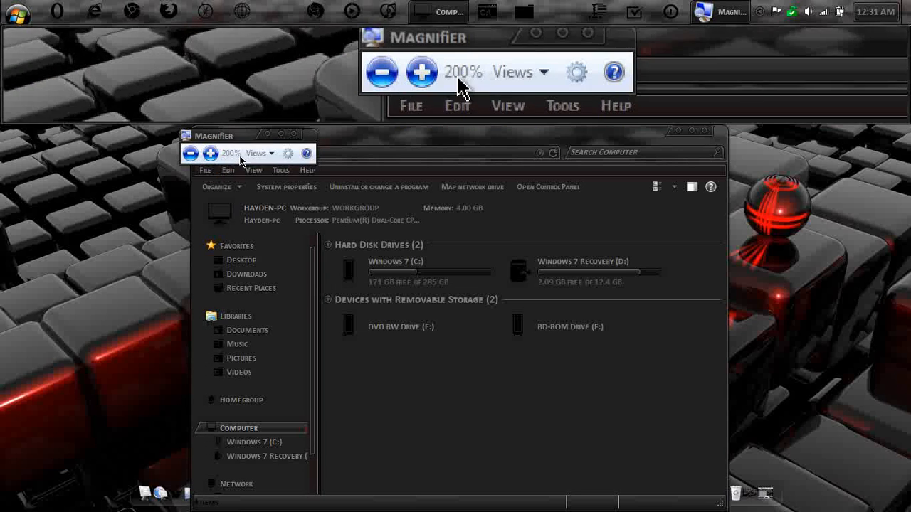
left_click(382, 72)
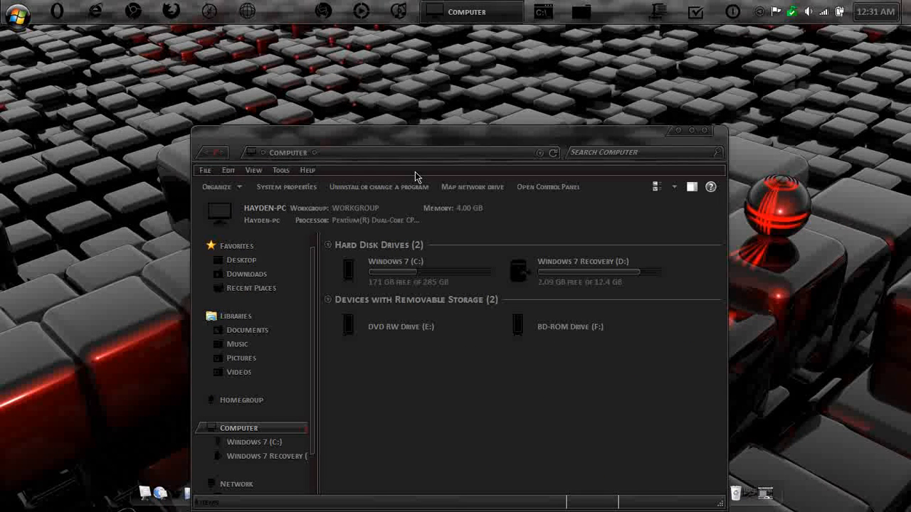
mouse_move(516, 174)
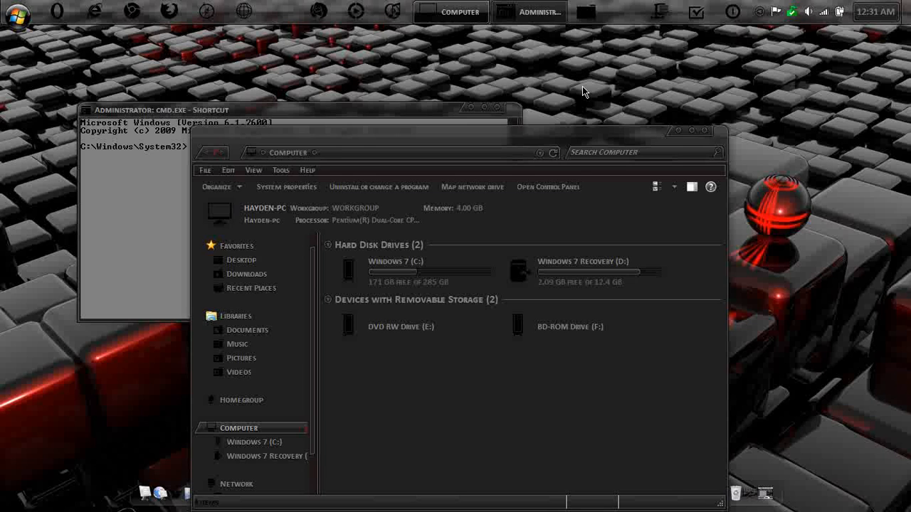
mouse_move(633, 146)
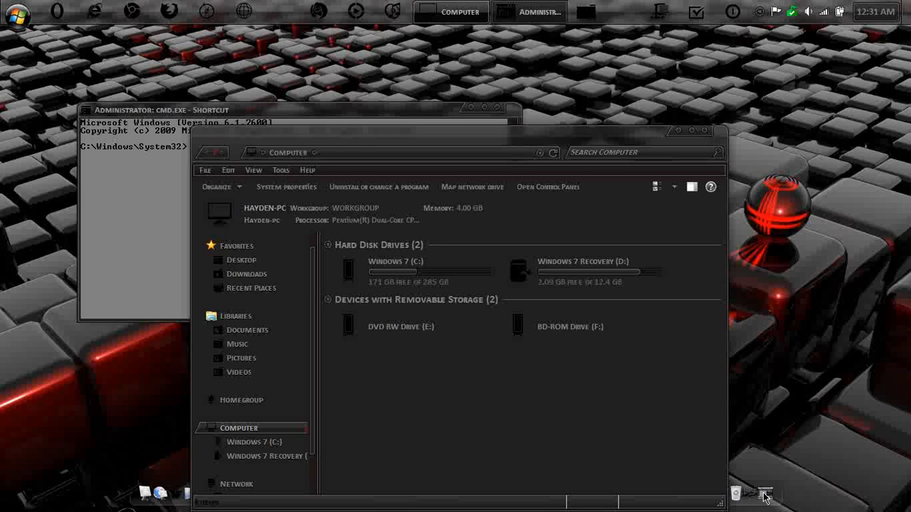
mouse_move(803, 165)
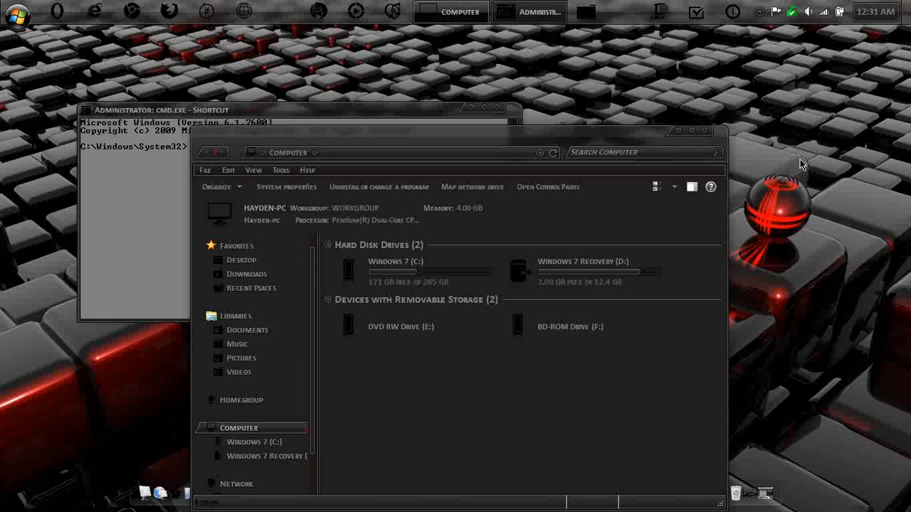
mouse_move(544, 138)
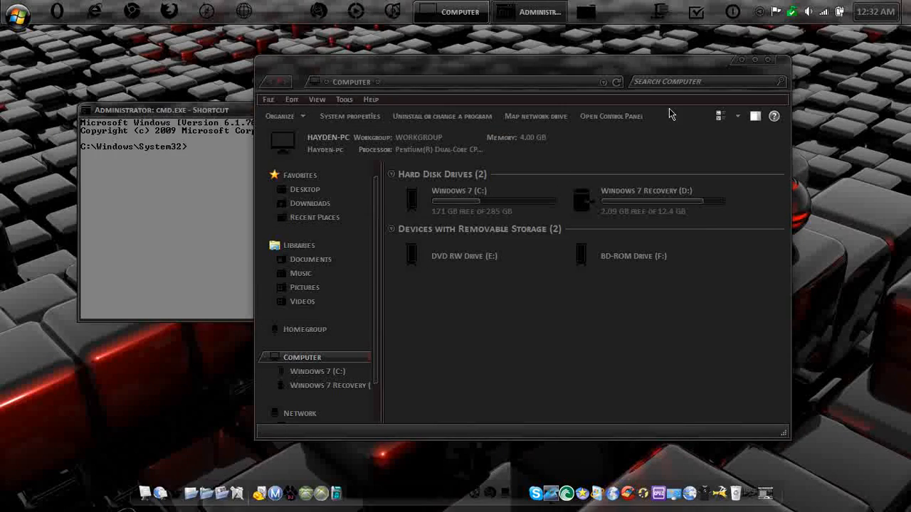
mouse_move(662, 121)
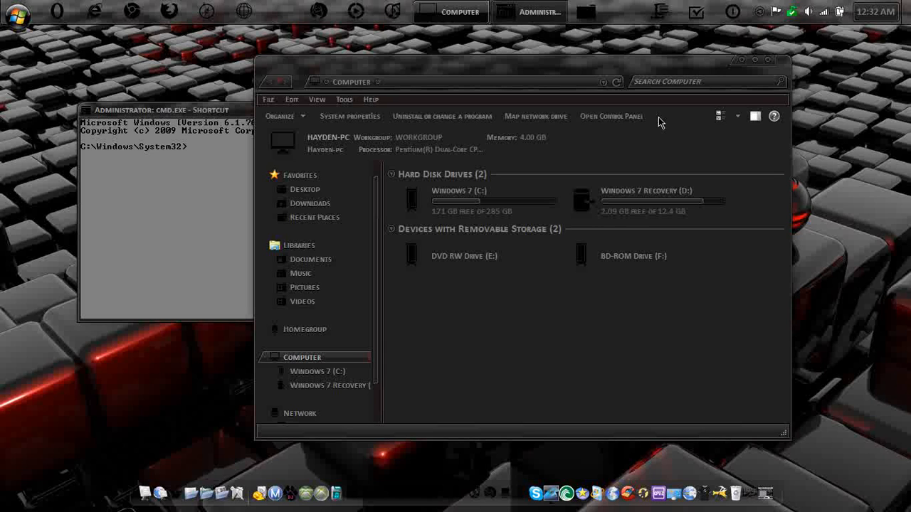
mouse_move(834, 145)
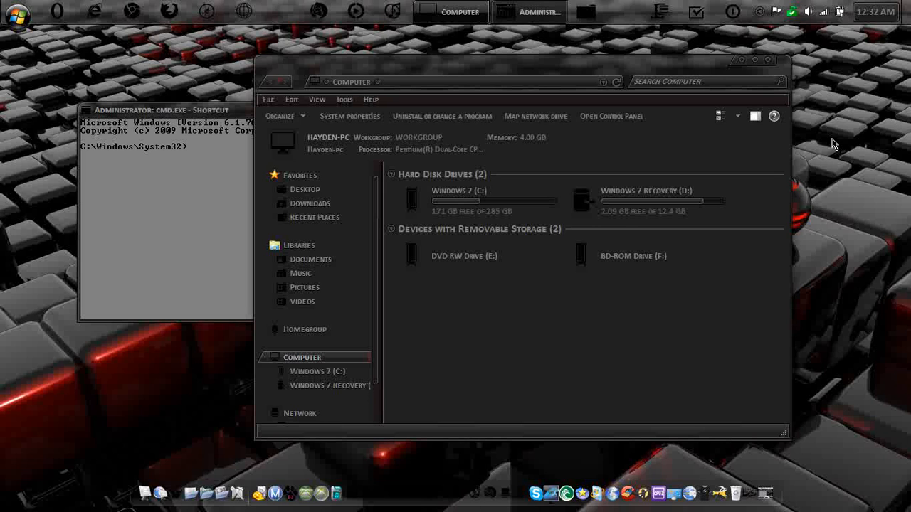
mouse_move(207, 137)
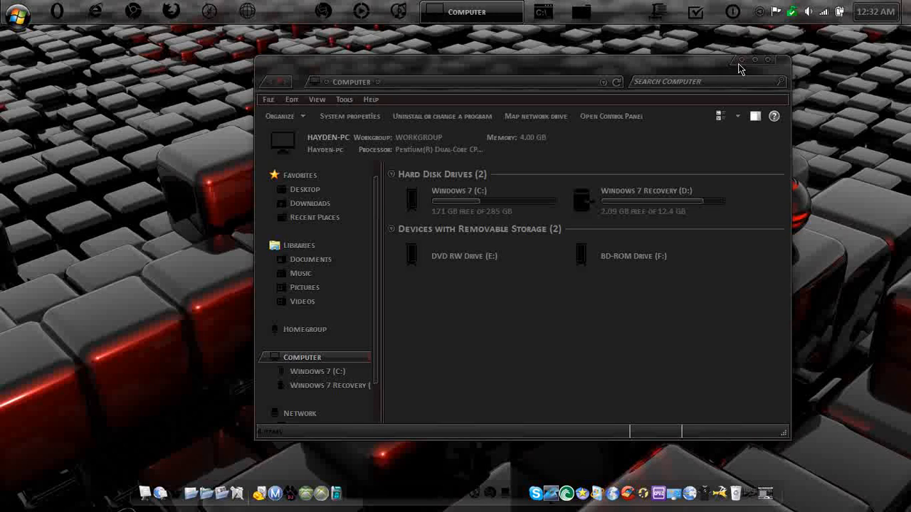
Minimize the Computer window and close it from the taskbar.
left_click(740, 59)
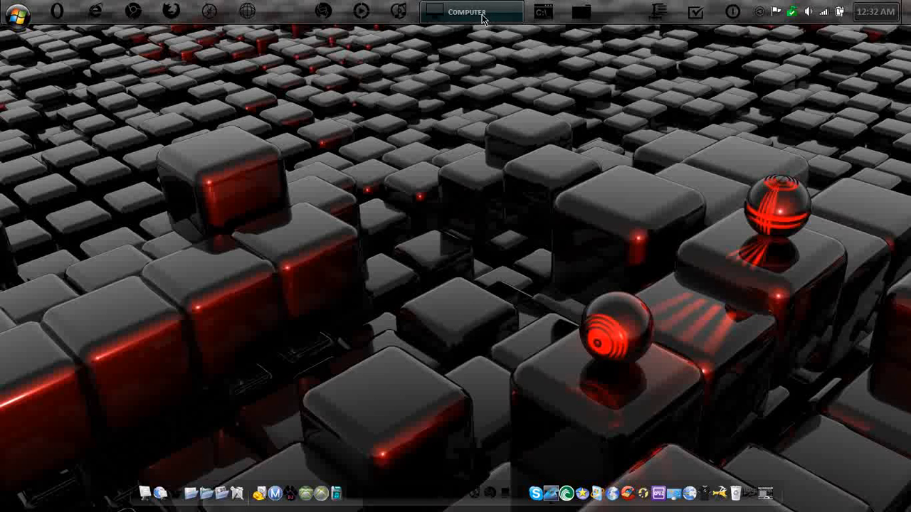
left_click(467, 11)
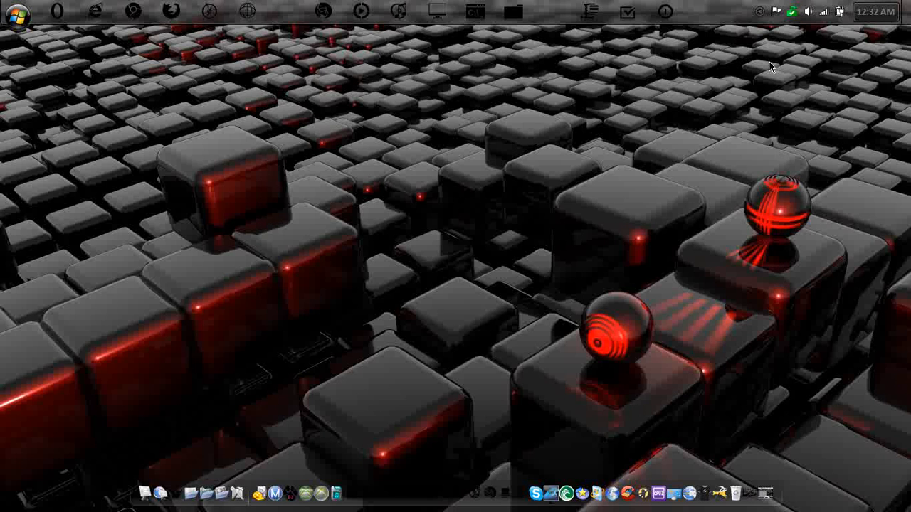
mouse_move(11, 31)
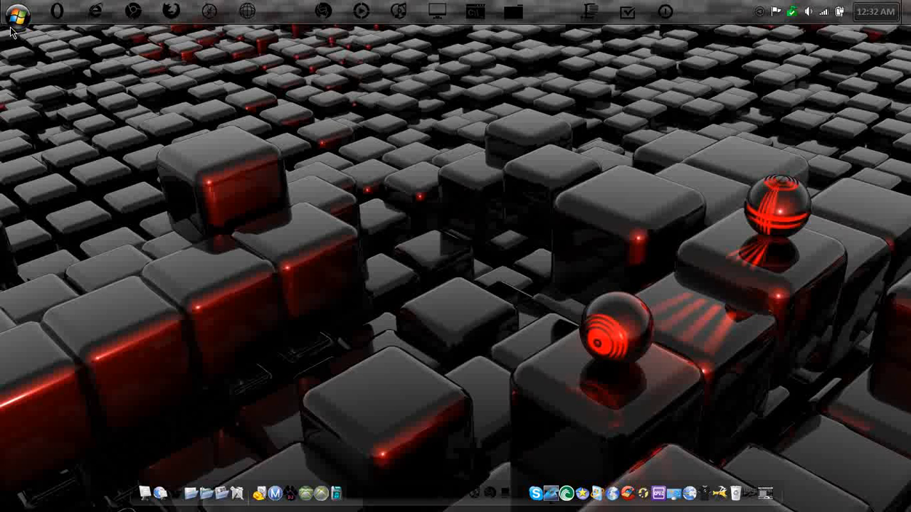
Show Computer's System properties from the Start menu and scroll through the page.
left_click(15, 16)
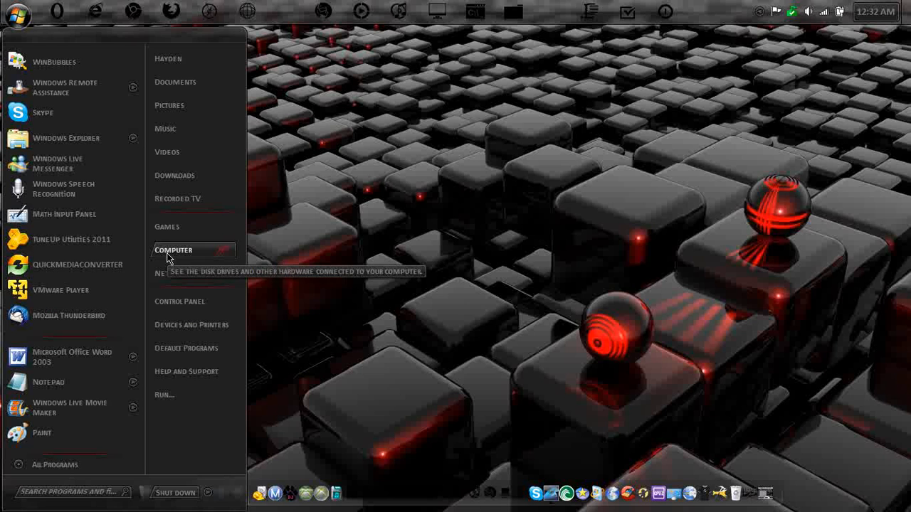
right_click(174, 250)
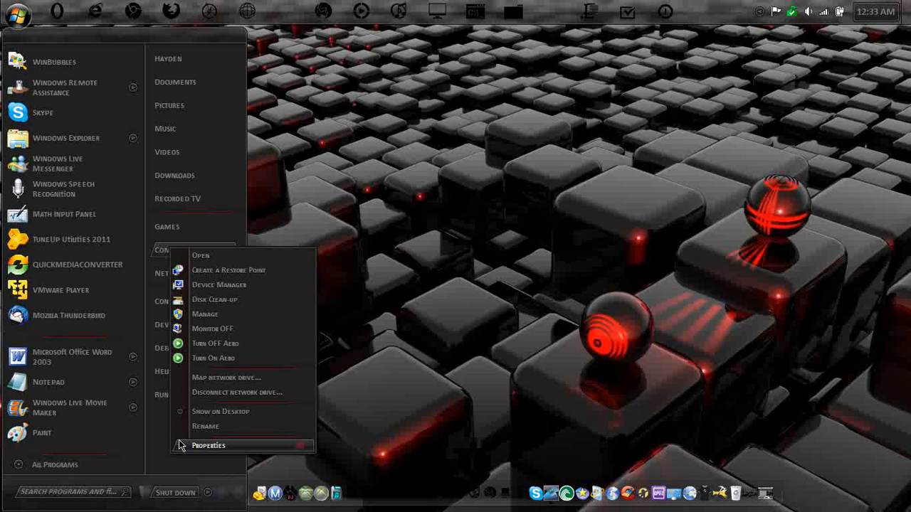
left_click(208, 445)
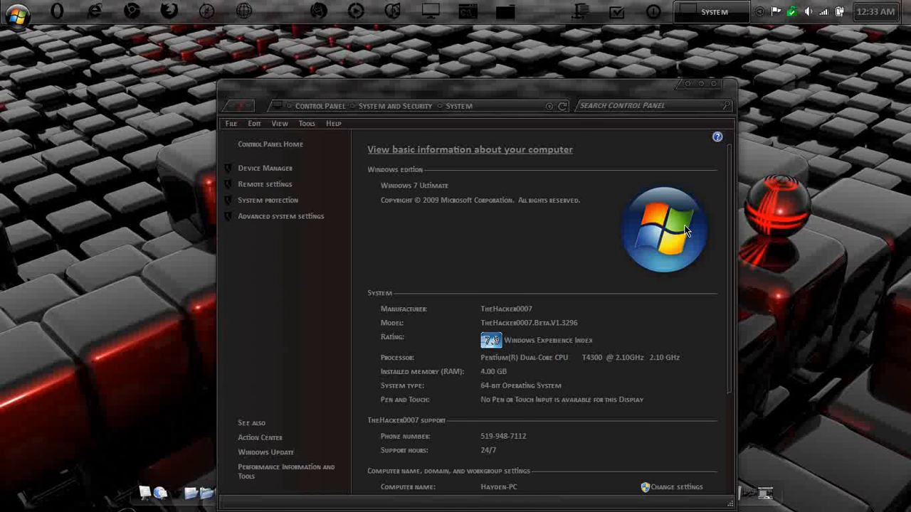
scroll("down", 3)
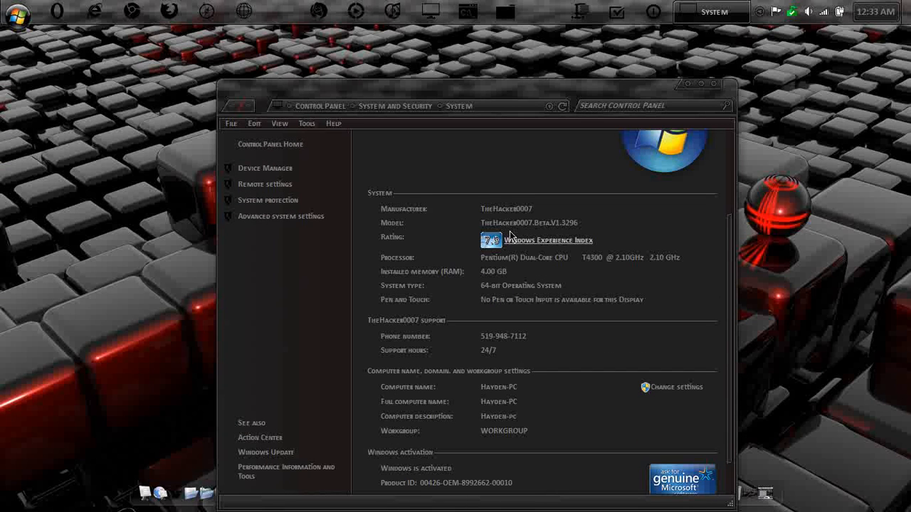
scroll("up", 3)
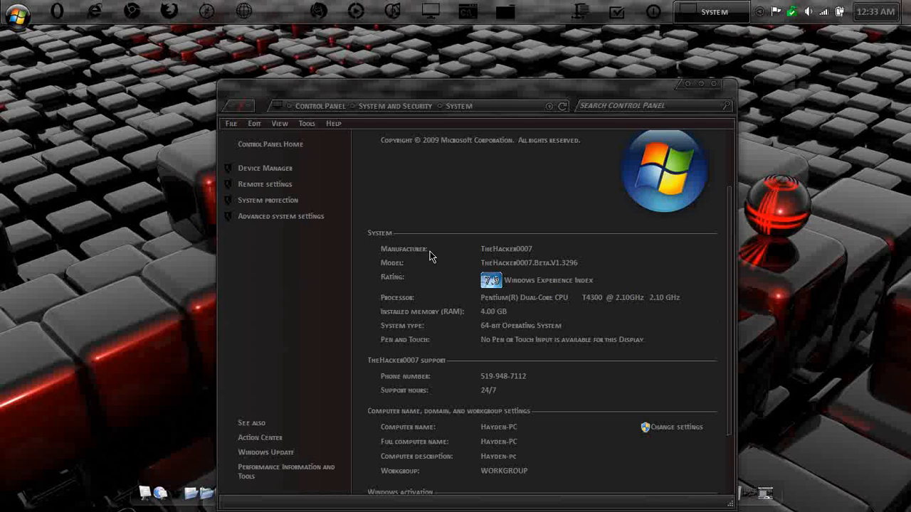
mouse_move(535, 254)
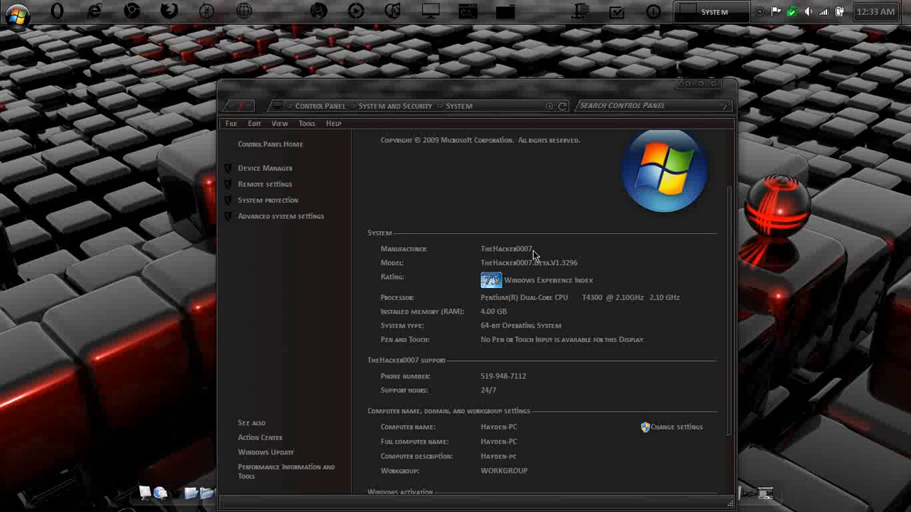
mouse_move(495, 272)
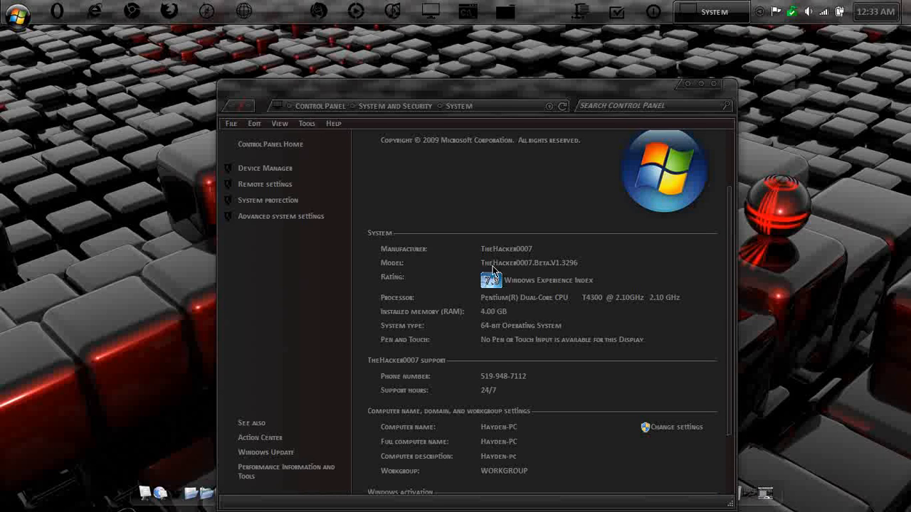
mouse_move(540, 270)
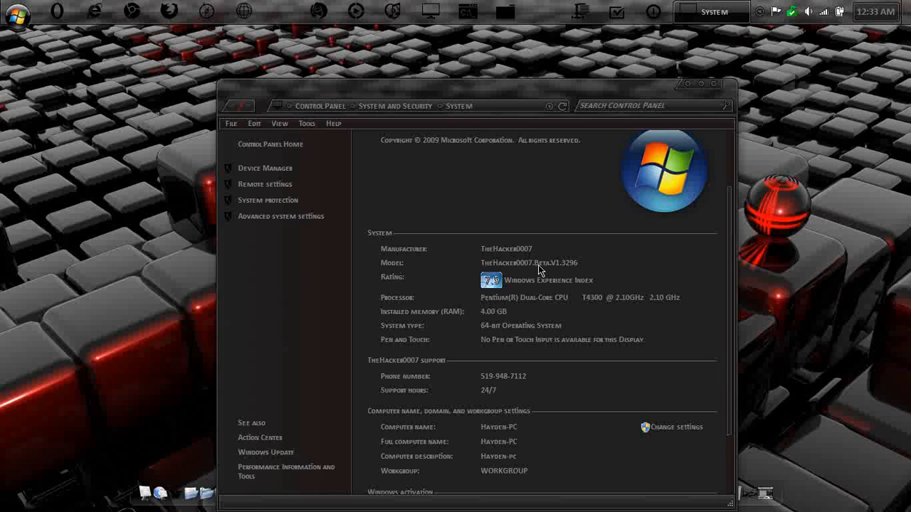
mouse_move(691, 291)
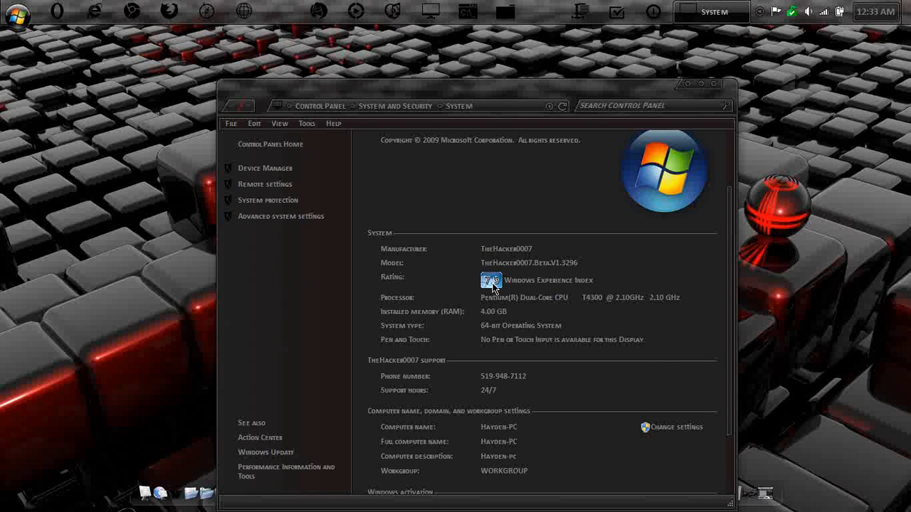
mouse_move(637, 325)
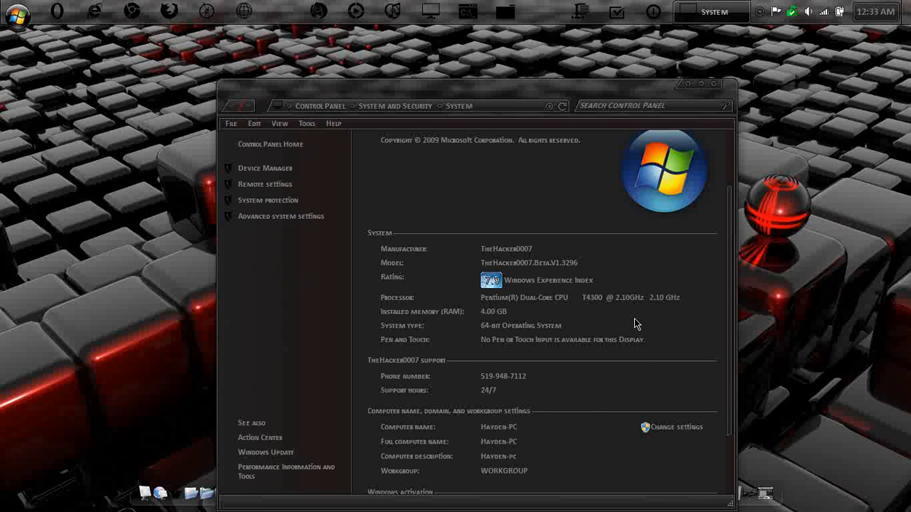
scroll("up", 3)
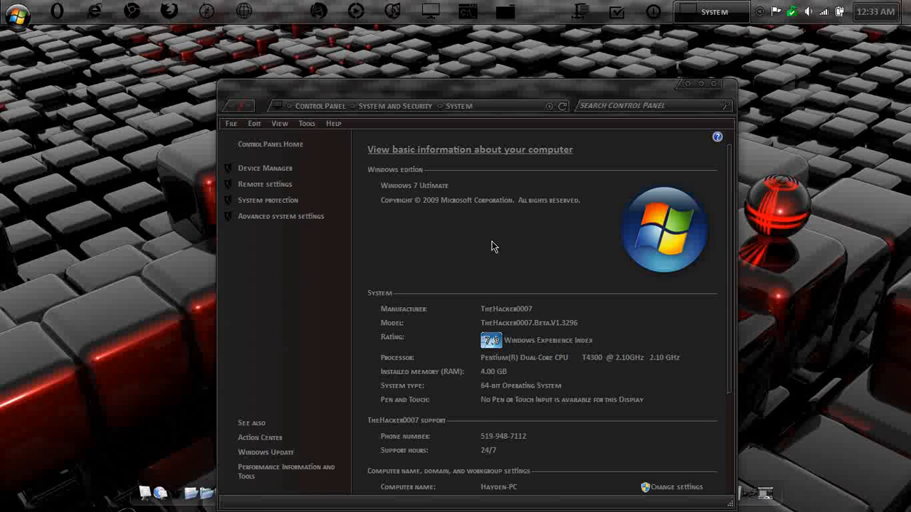
scroll("down", 3)
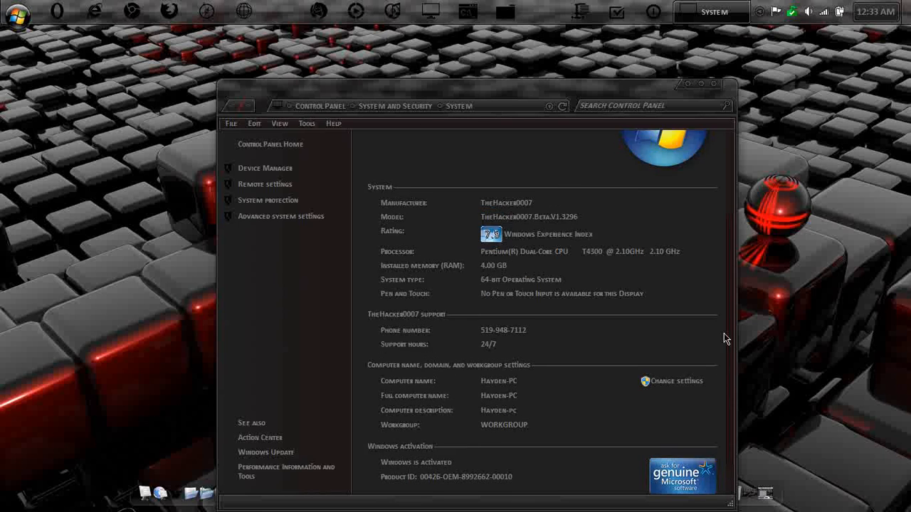
scroll("up", 3)
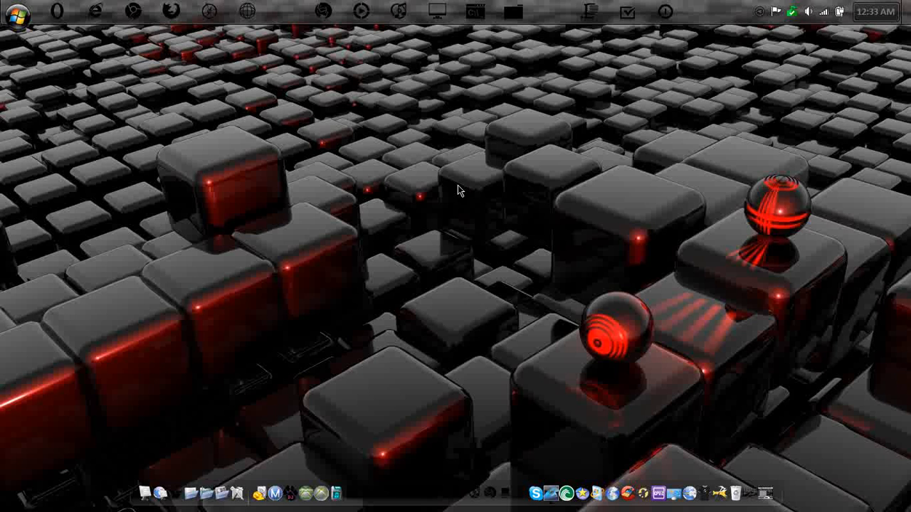
Launch WinBubbles onto its General tab with the OEM branding settings.
left_click(16, 12)
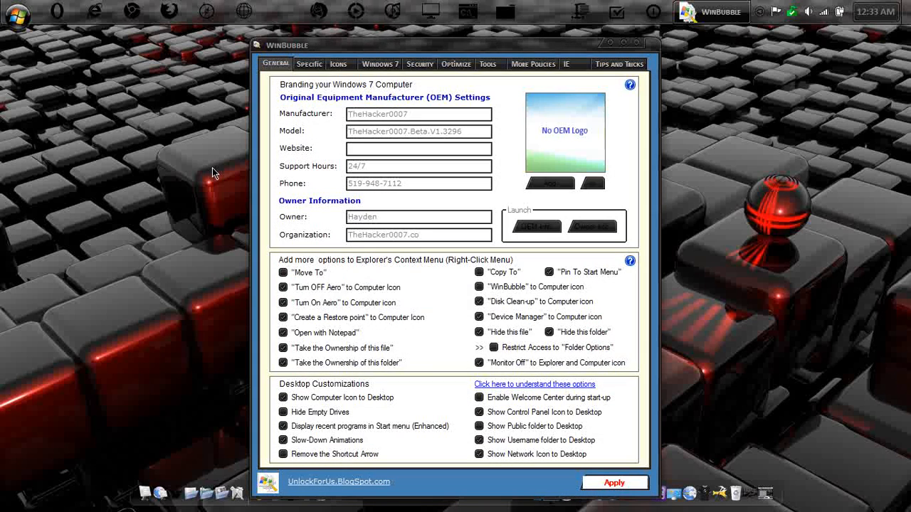
mouse_move(272, 88)
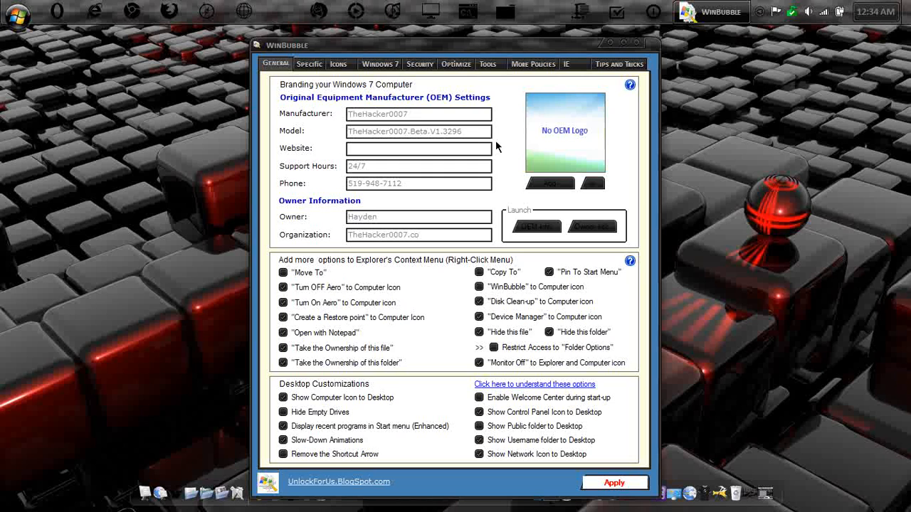
mouse_move(316, 205)
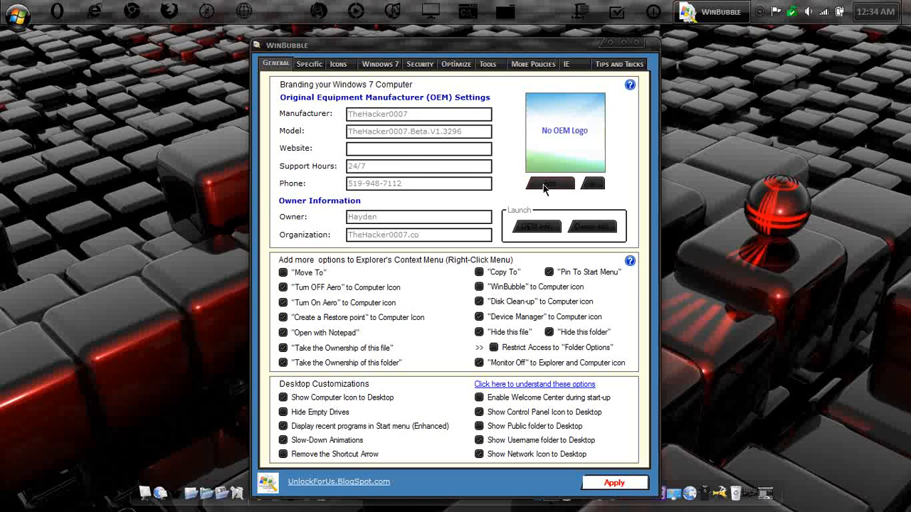
Browse the Pictures library for a custom OEM logo image.
left_click(549, 183)
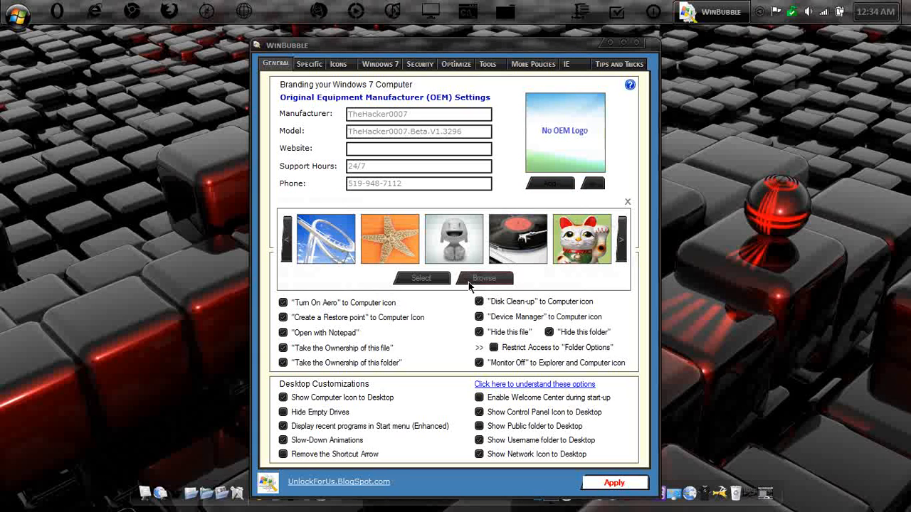
left_click(484, 277)
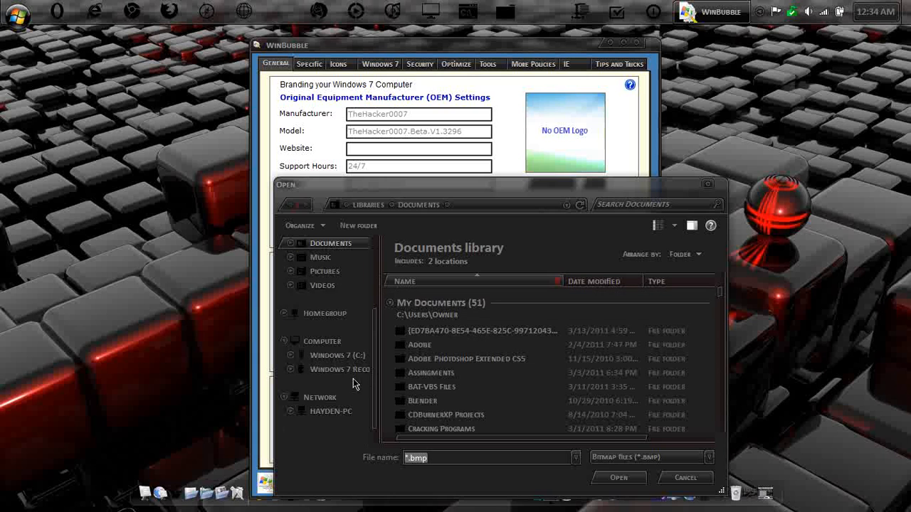
left_click(325, 270)
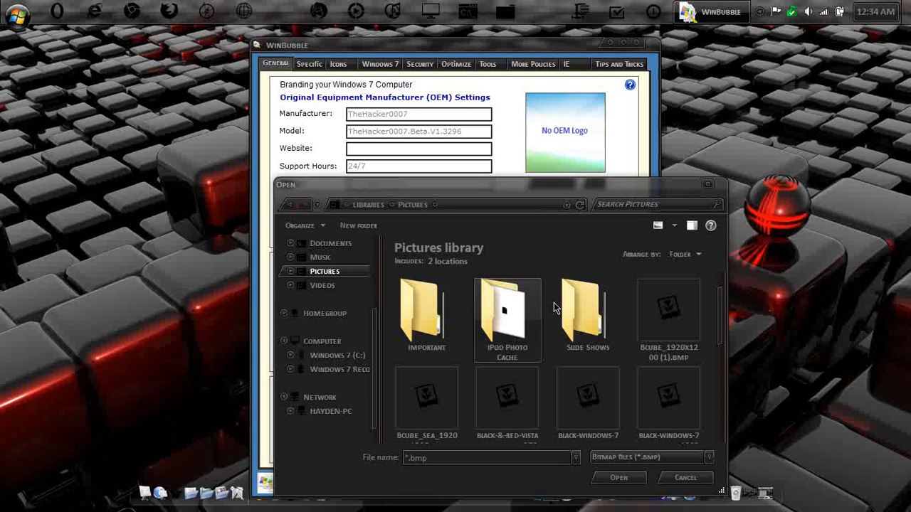
scroll("down", 3)
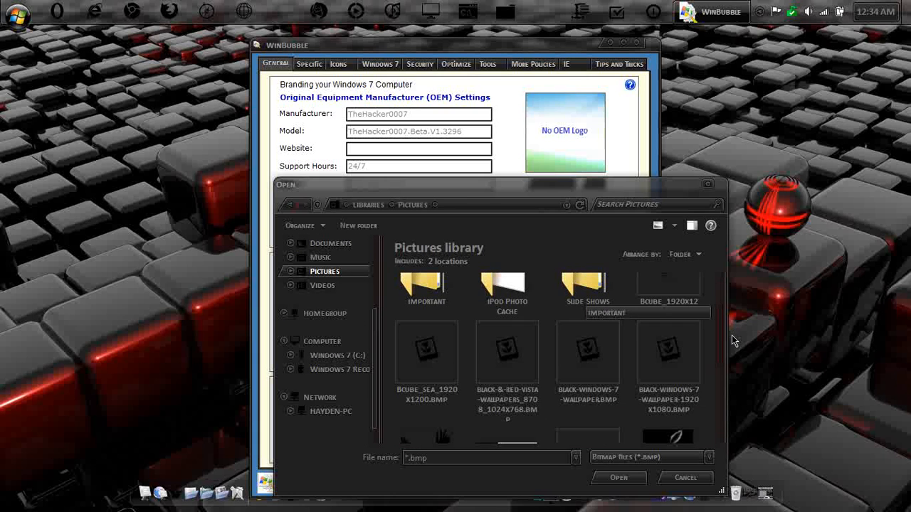
scroll("down", 3)
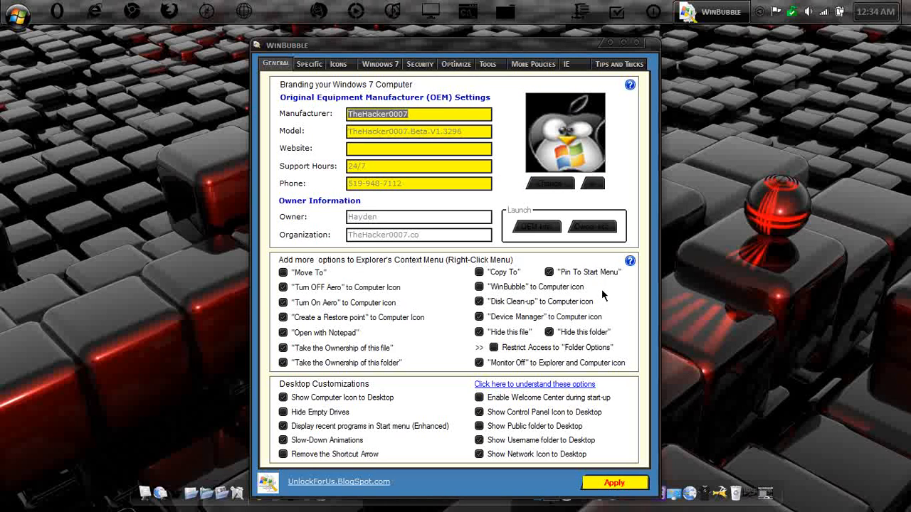
mouse_move(339, 241)
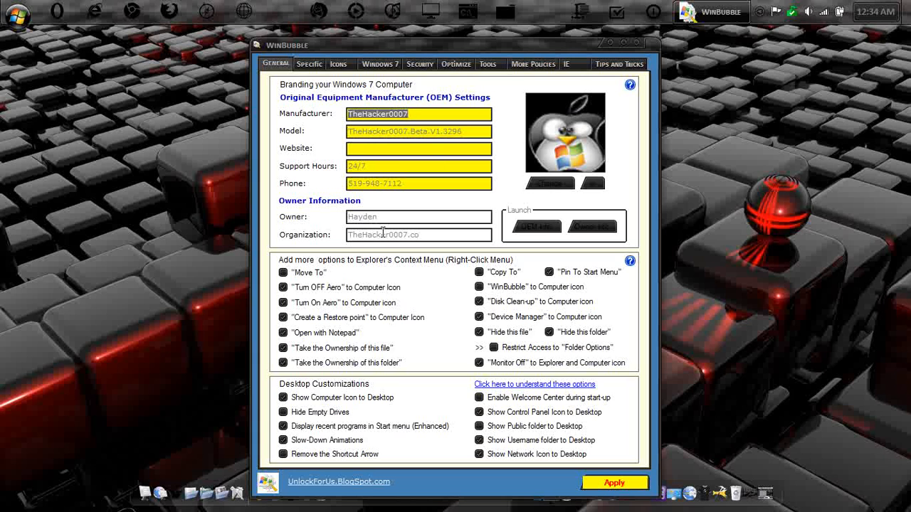
Apply the OEM branding and logo, dismiss the saved and error messages, and verify on the System page.
left_click(614, 484)
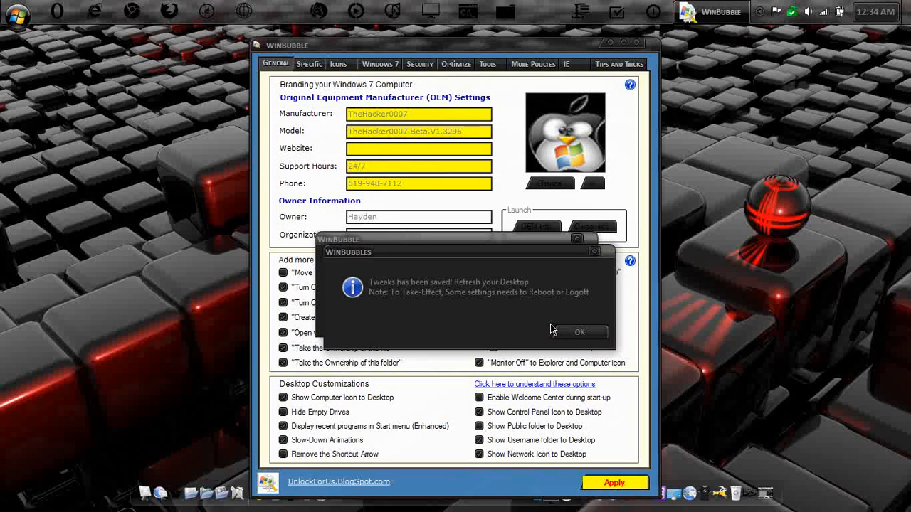
left_click(579, 332)
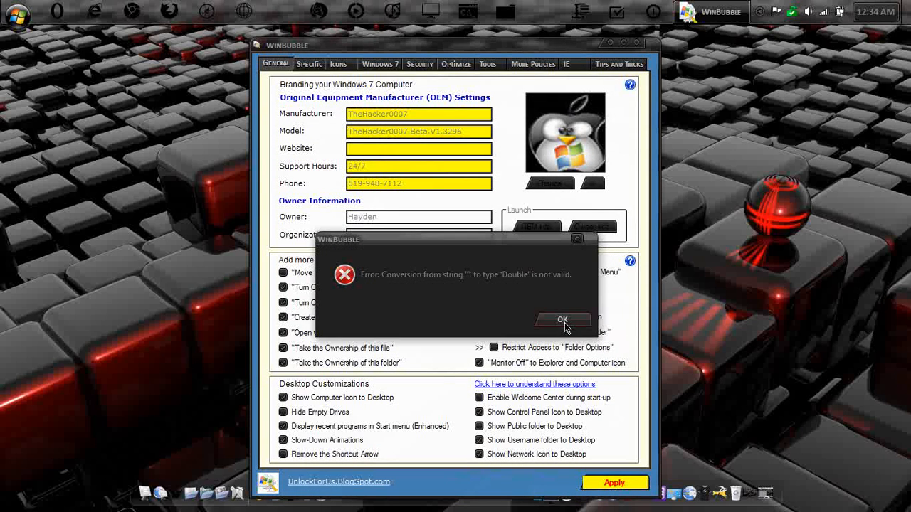
left_click(562, 319)
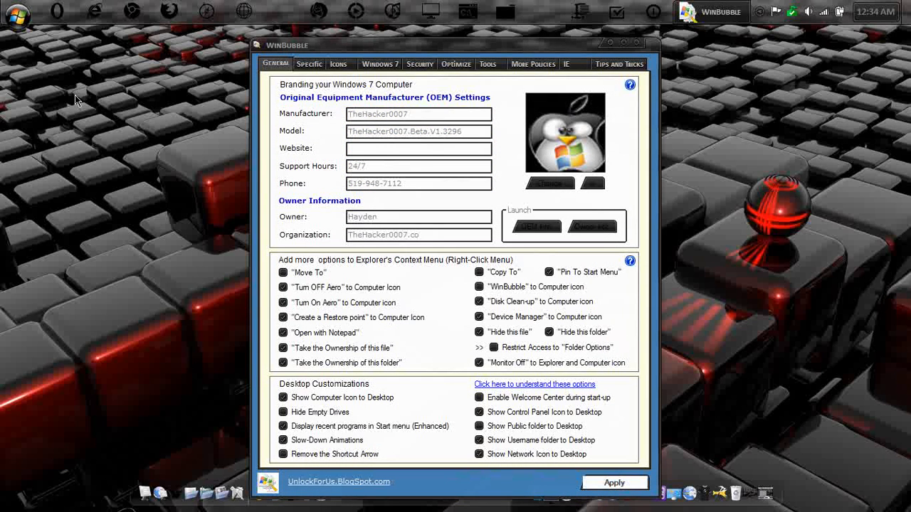
left_click(16, 16)
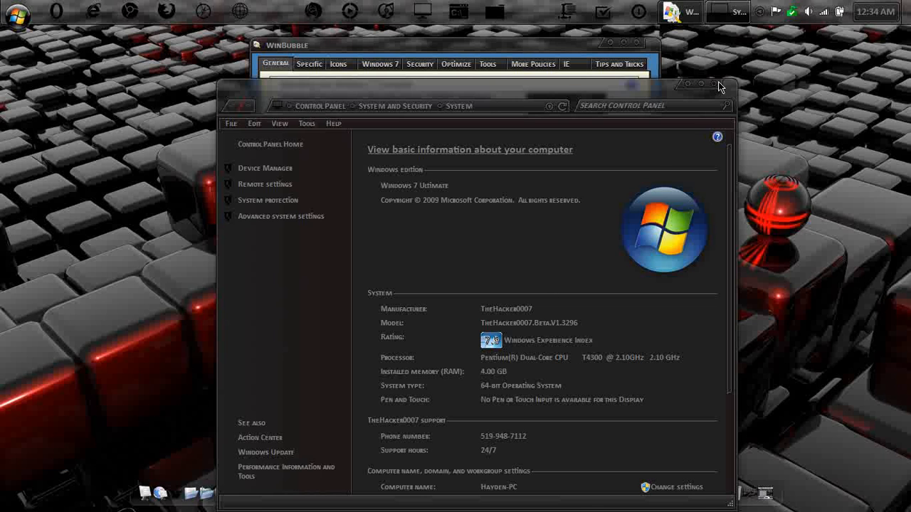
left_click(681, 11)
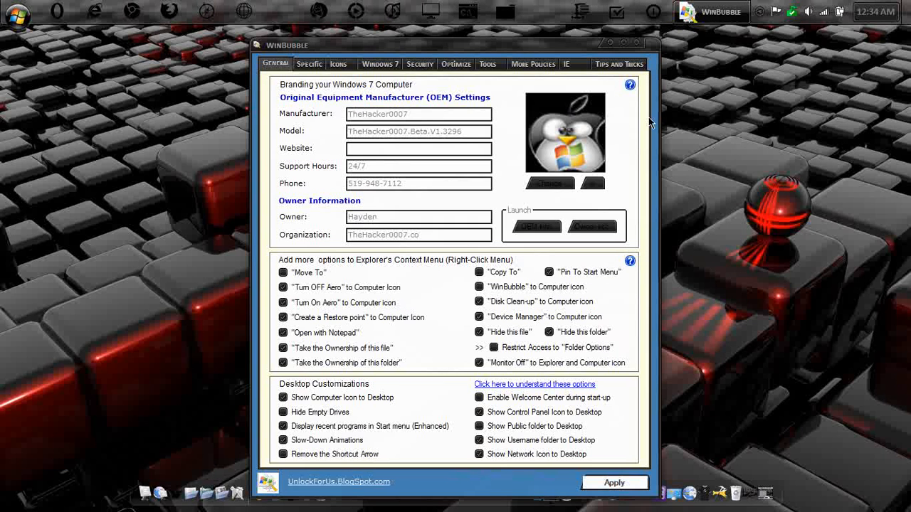
left_click(309, 62)
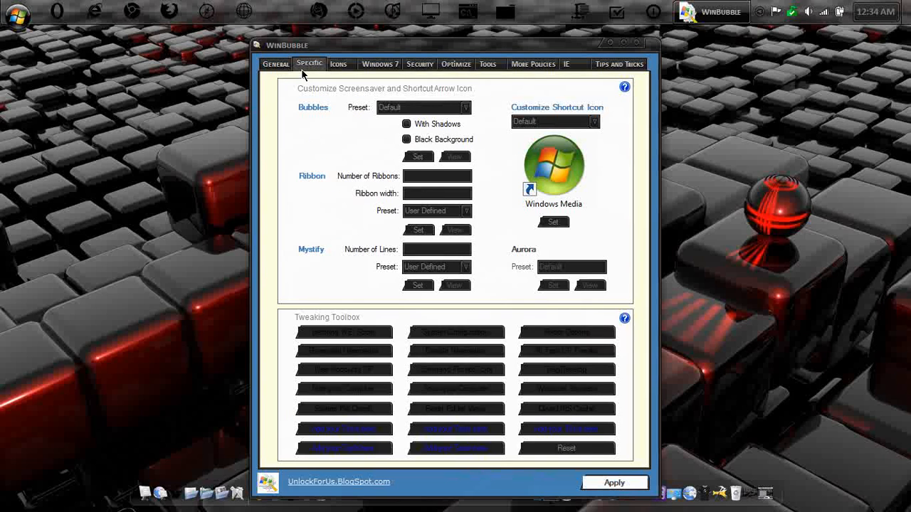
mouse_move(262, 135)
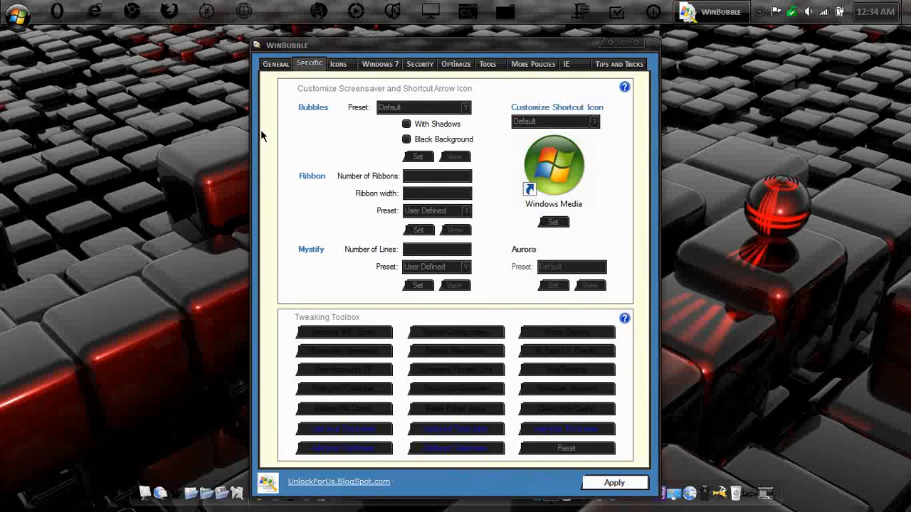
left_click(16, 15)
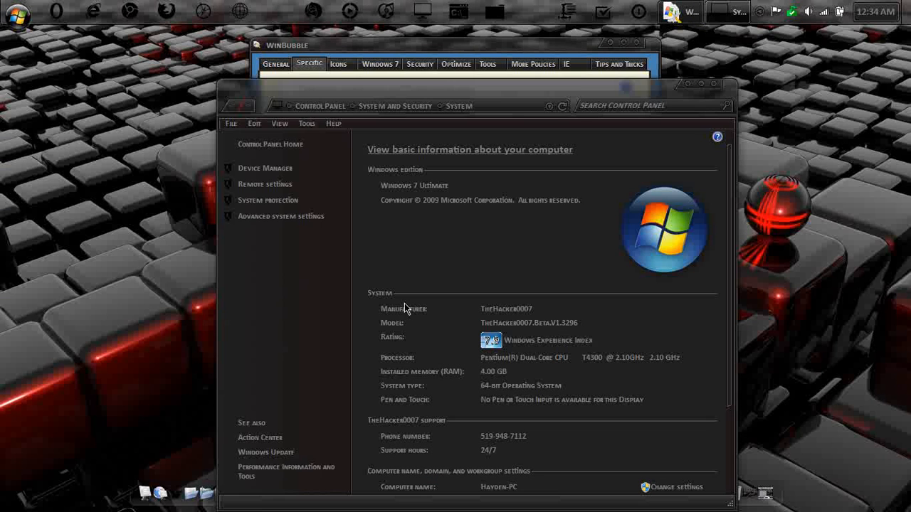
mouse_move(524, 349)
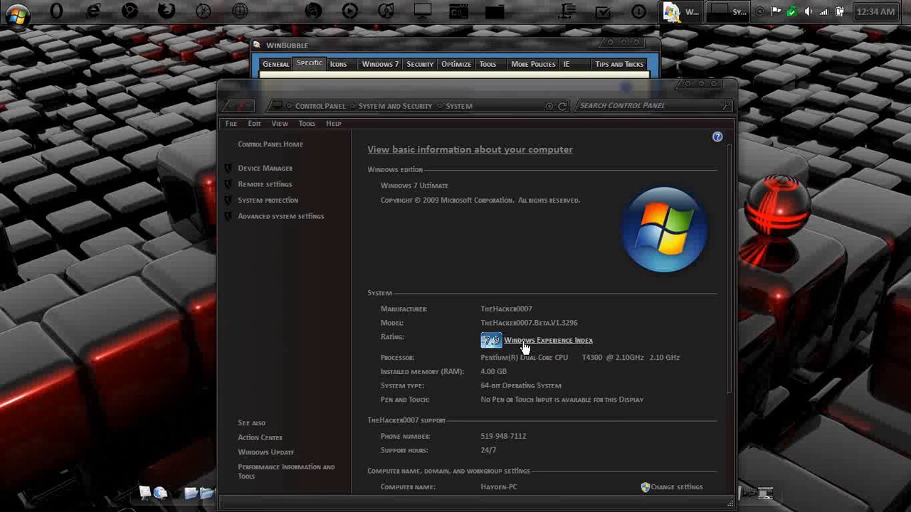
left_click(548, 340)
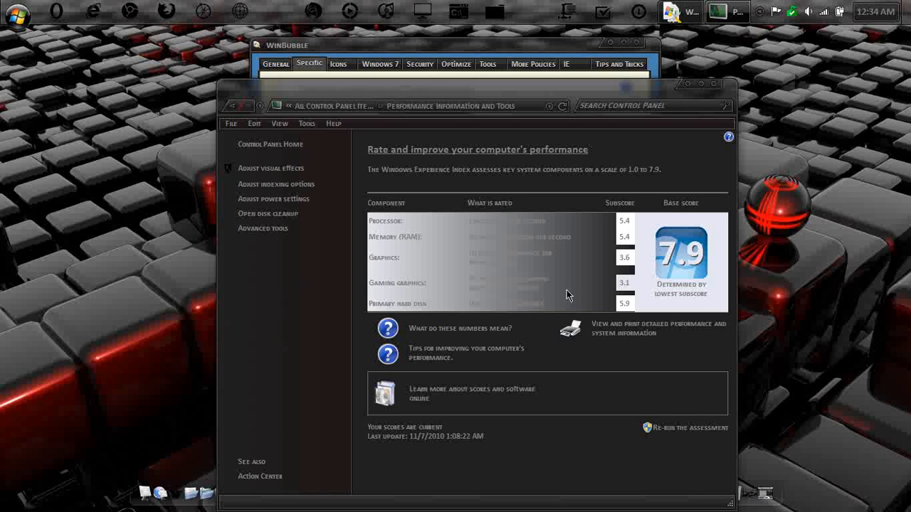
mouse_move(632, 229)
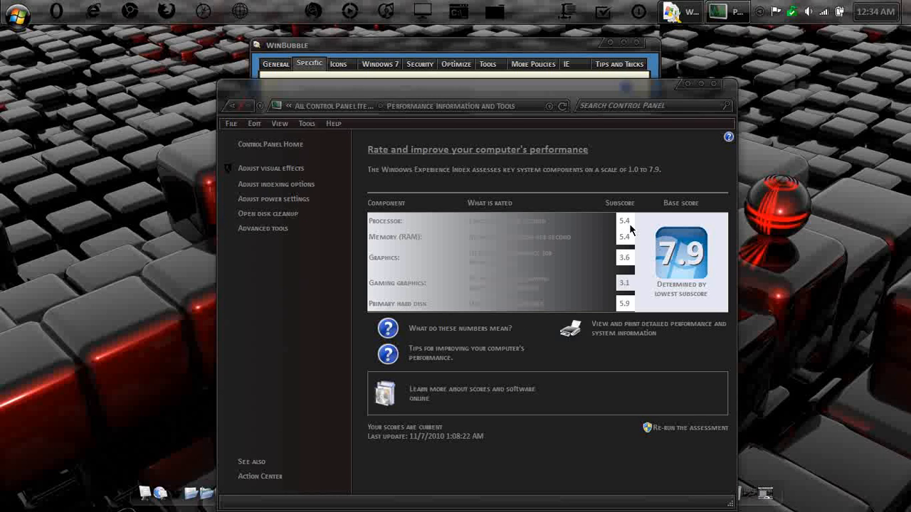
mouse_move(633, 265)
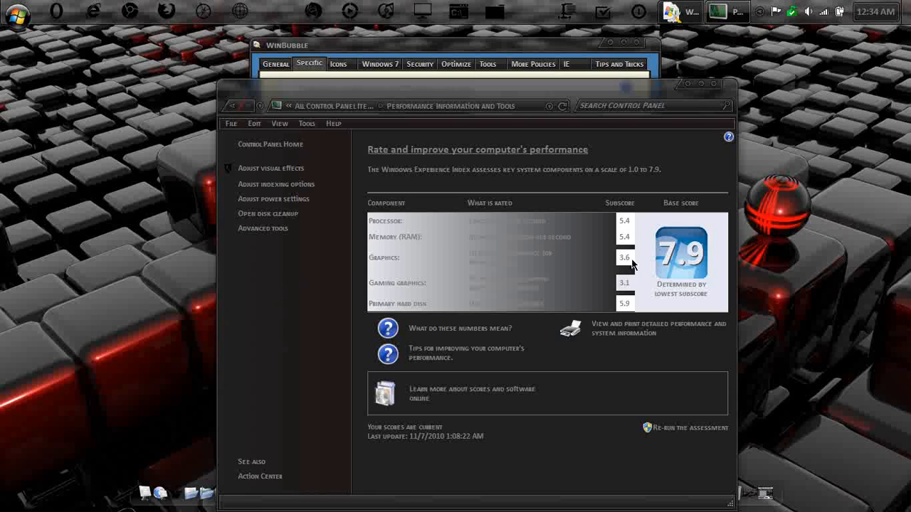
mouse_move(625, 307)
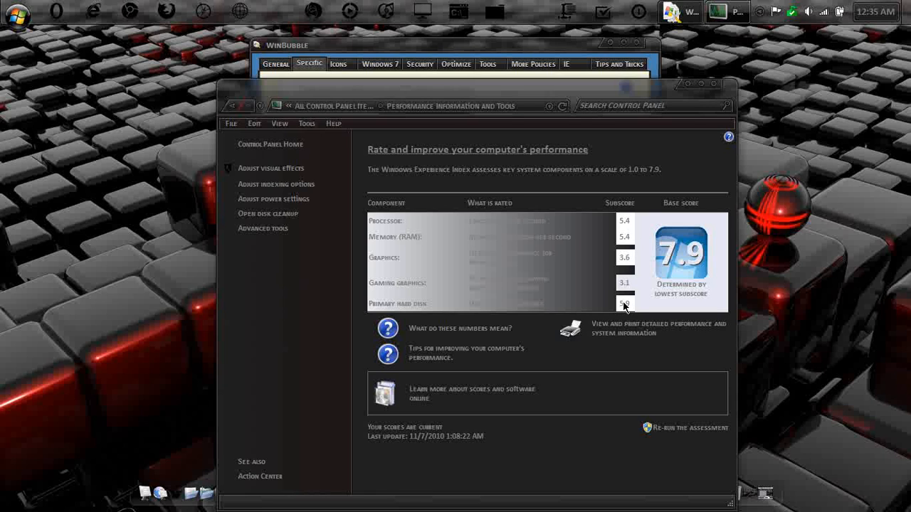
mouse_move(625, 218)
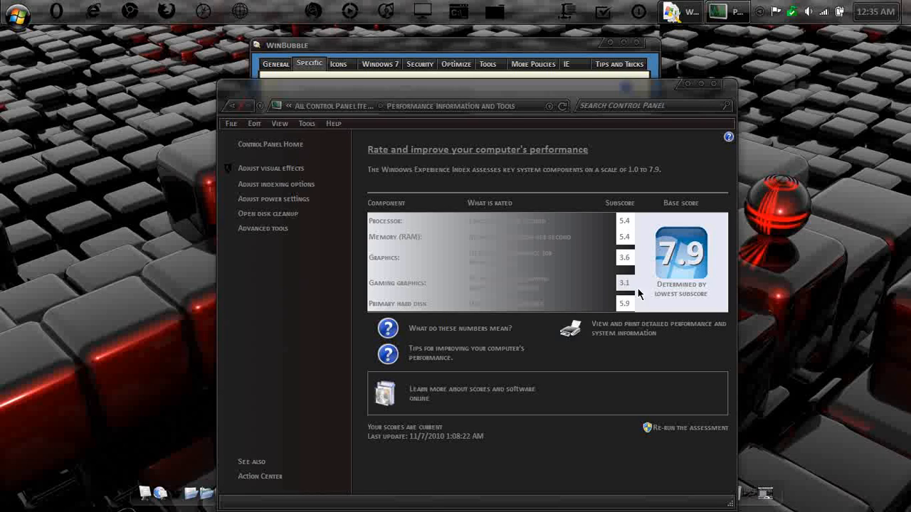
mouse_move(676, 276)
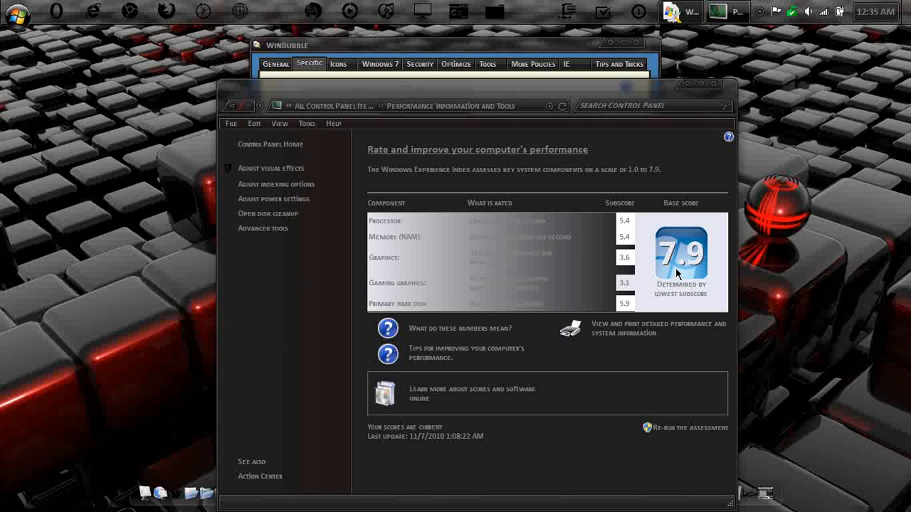
mouse_move(702, 245)
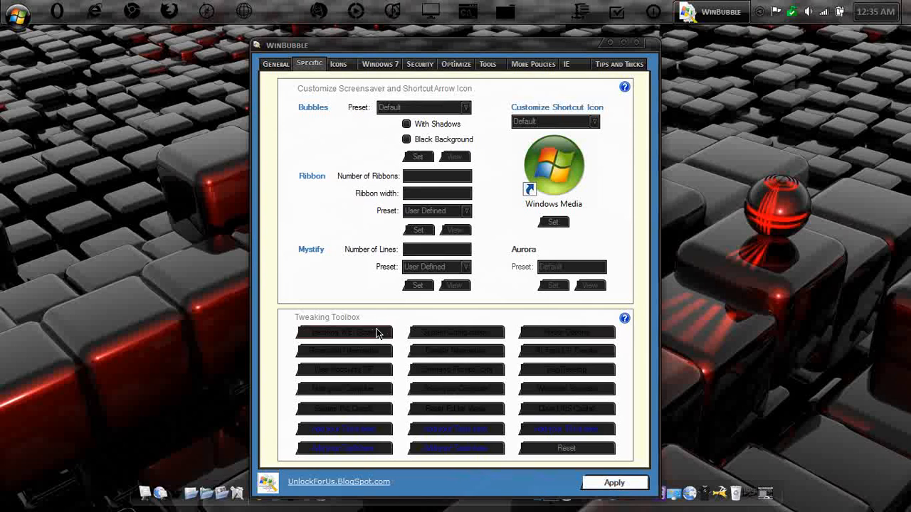
mouse_move(358, 340)
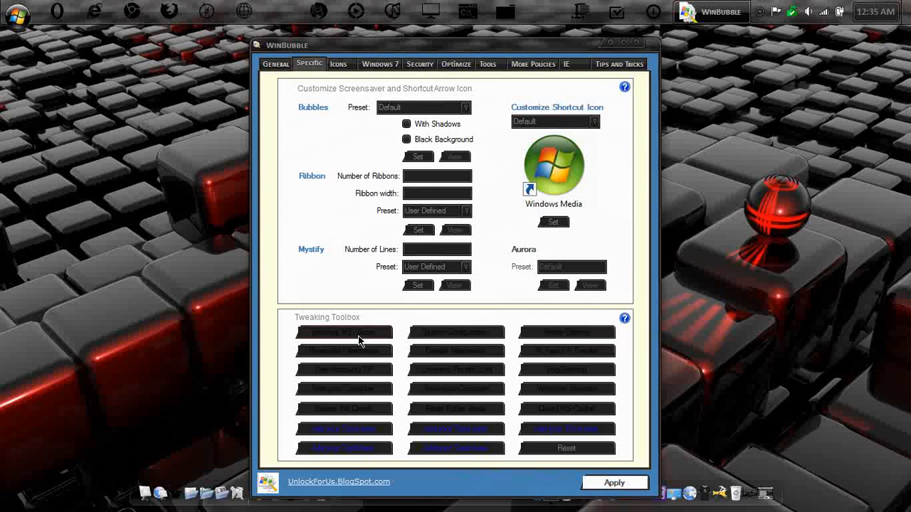
Save WEI scores of system 7.9 and disk 5.9 in the score editor after accepting the disclaimer.
left_click(344, 333)
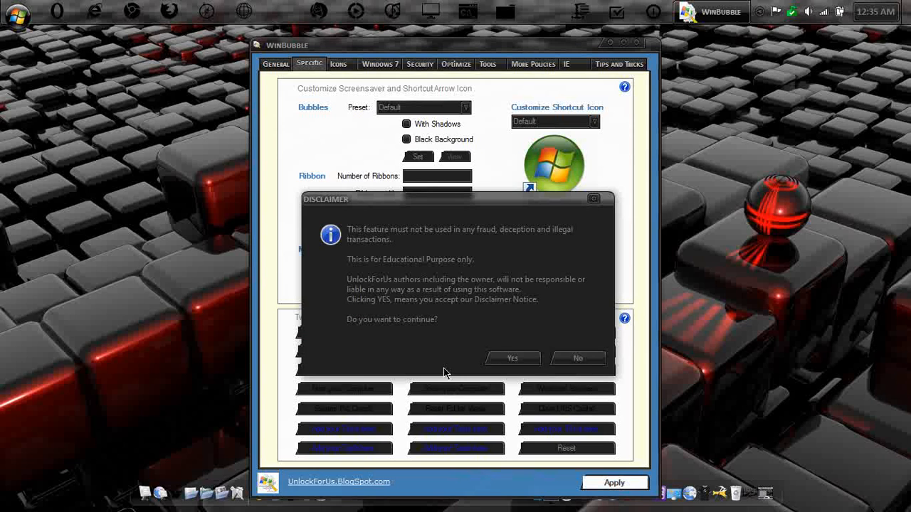
mouse_move(475, 285)
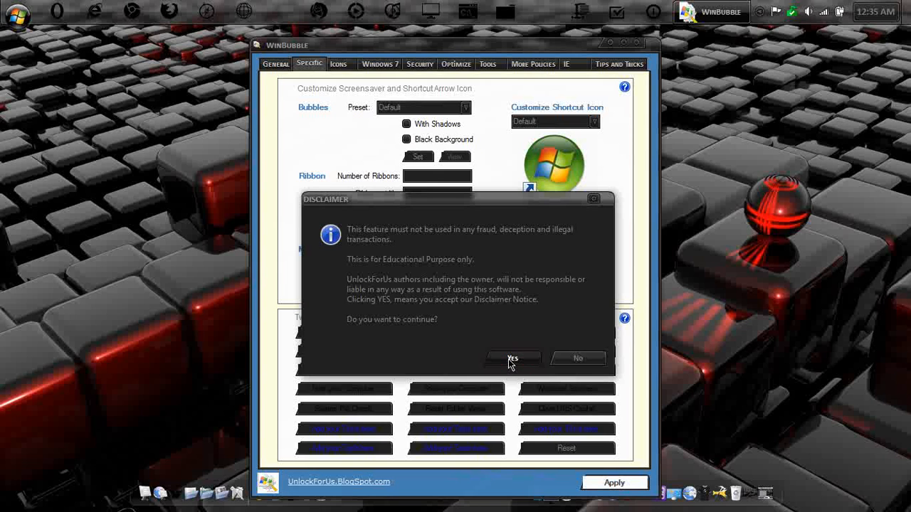
left_click(512, 358)
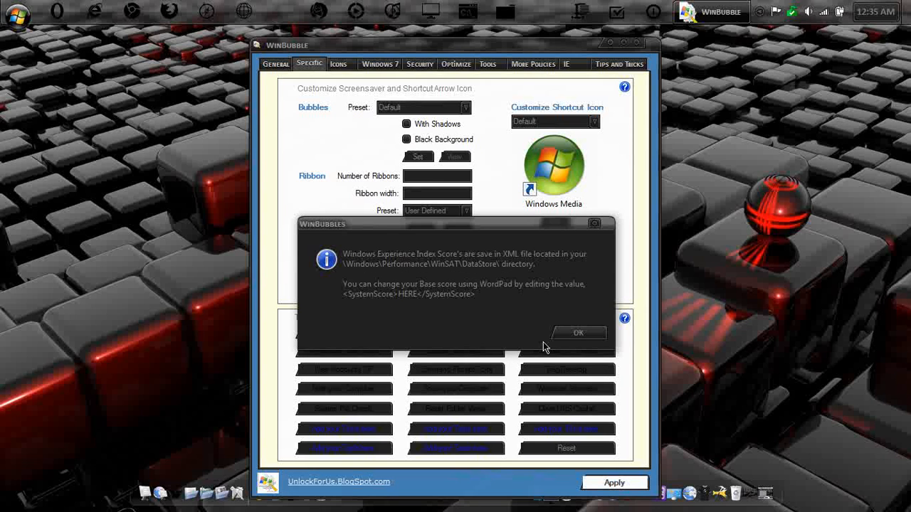
left_click(578, 333)
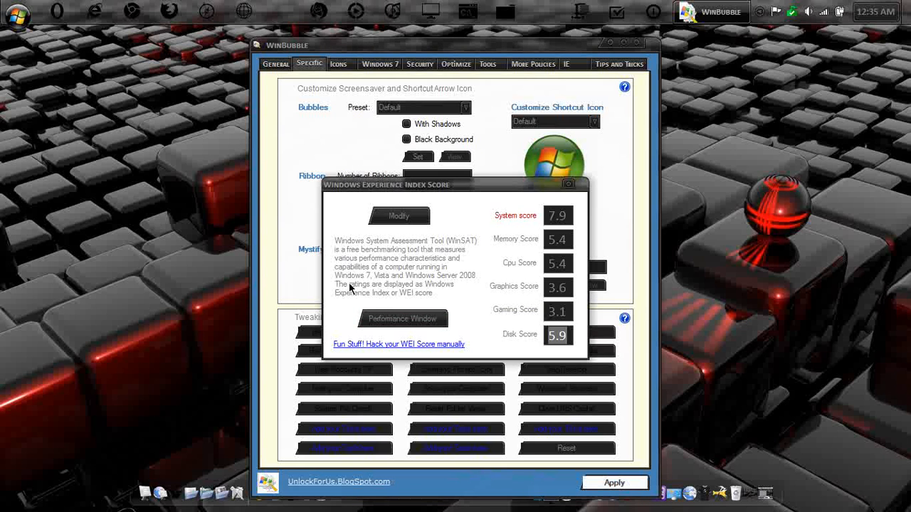
mouse_move(558, 217)
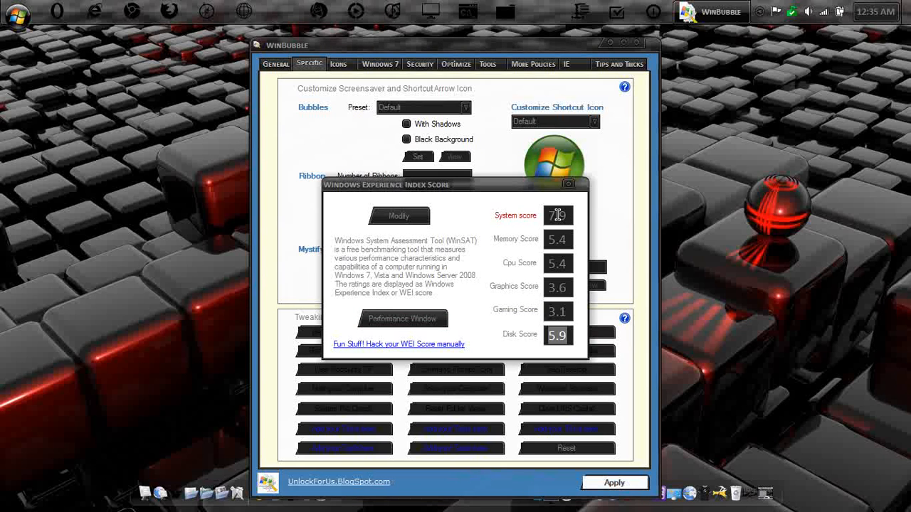
mouse_move(555, 234)
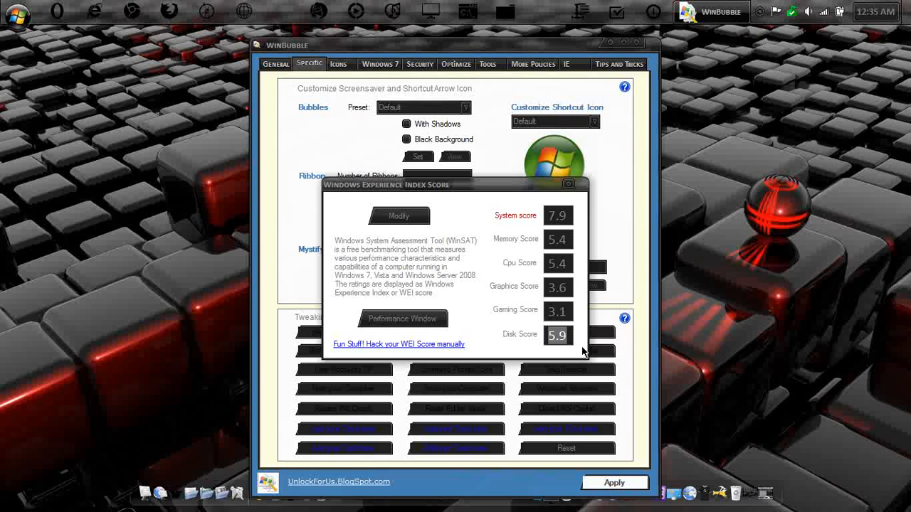
mouse_move(487, 284)
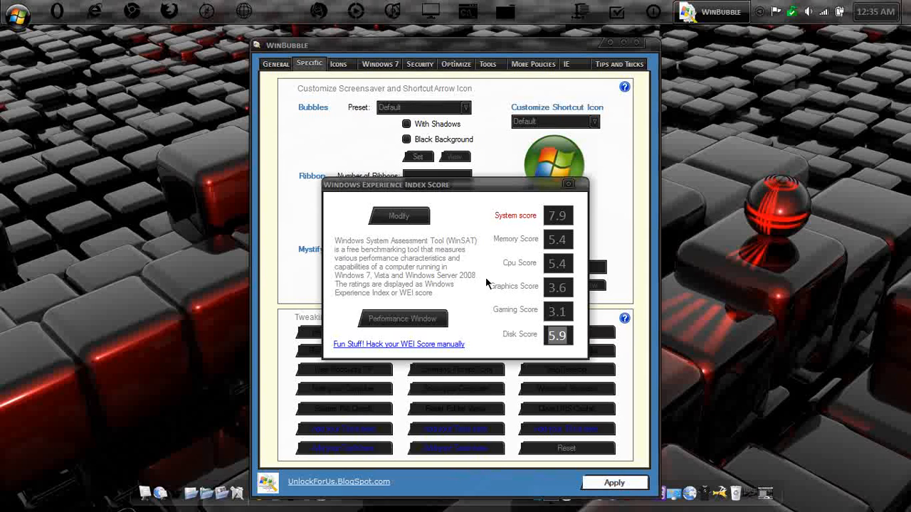
left_click(398, 217)
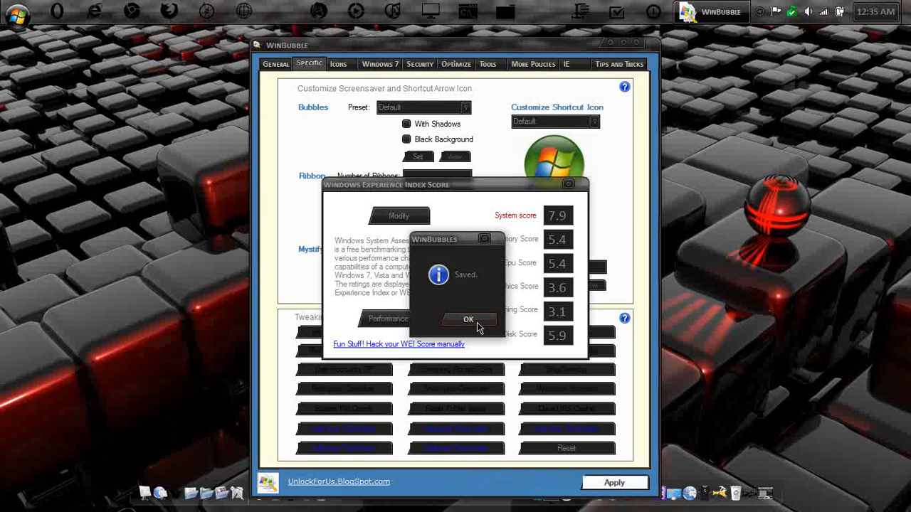
Acknowledge the scores-saved message from the WEI editor.
left_click(467, 319)
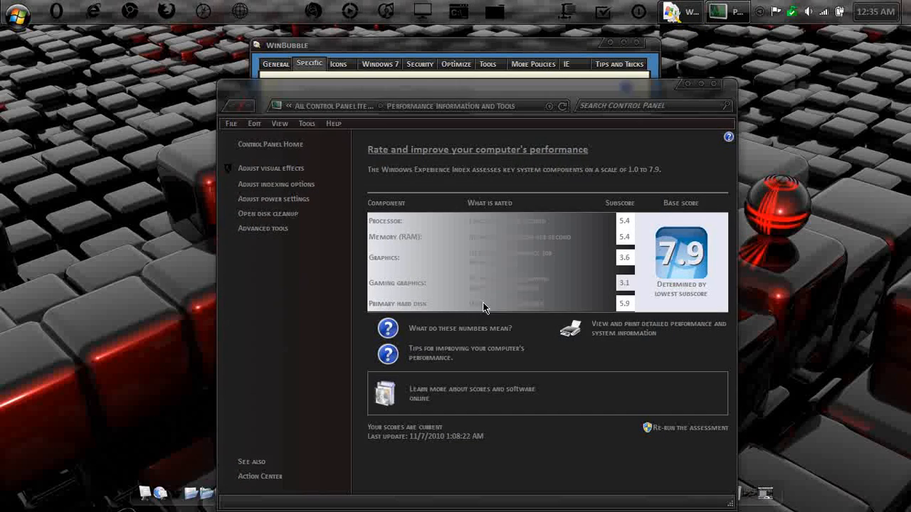
mouse_move(591, 272)
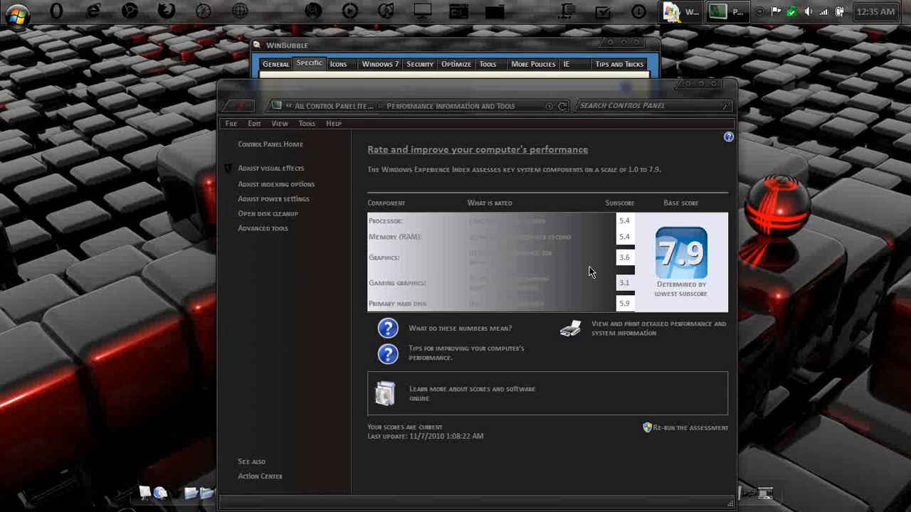
mouse_move(716, 91)
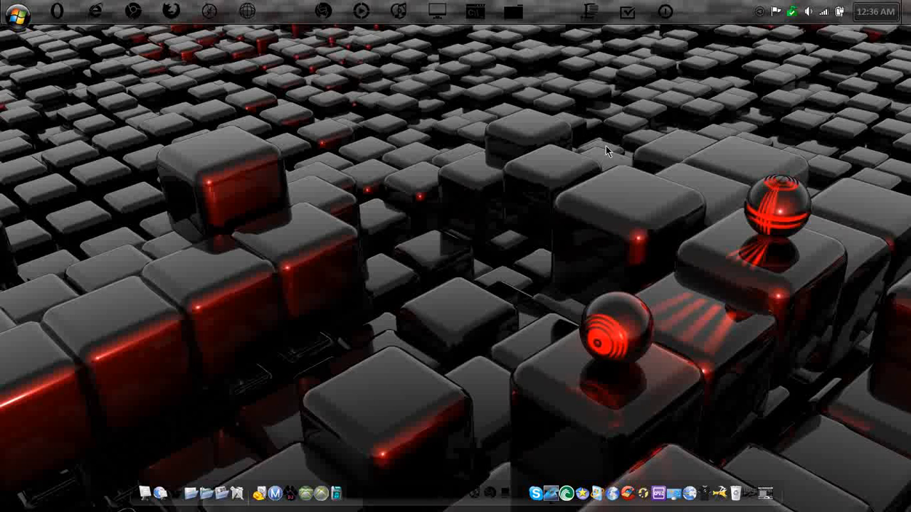
mouse_move(616, 143)
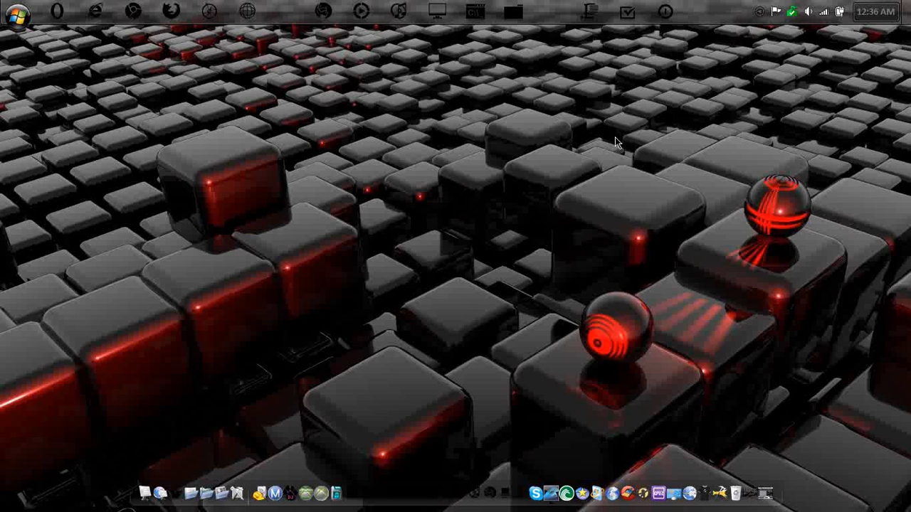